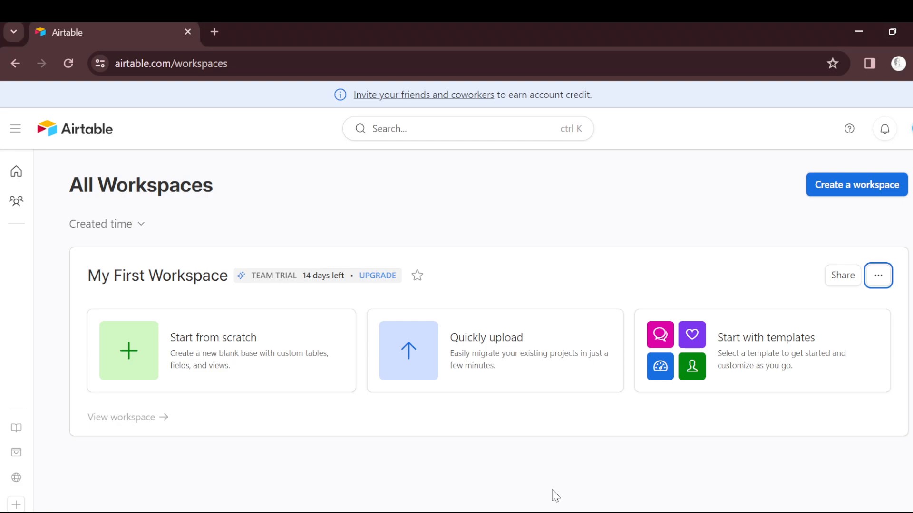
mouse_move(434, 144)
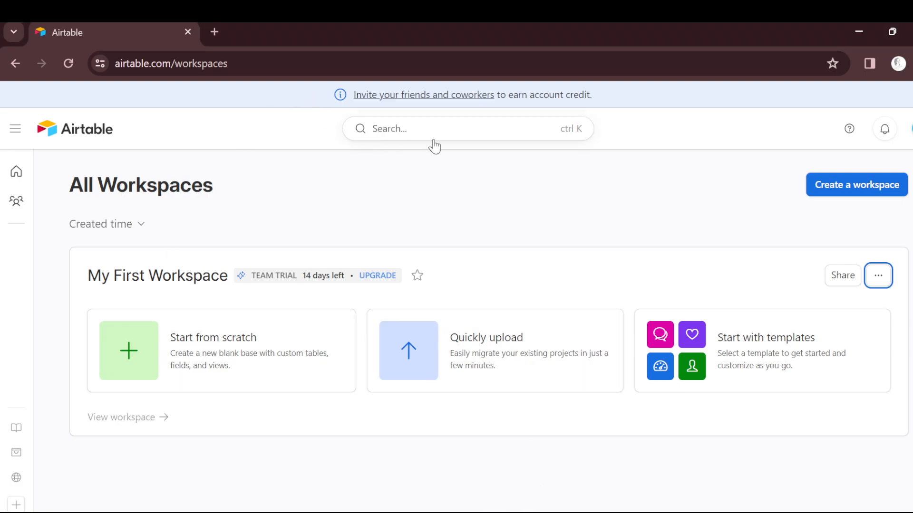
mouse_move(104, 145)
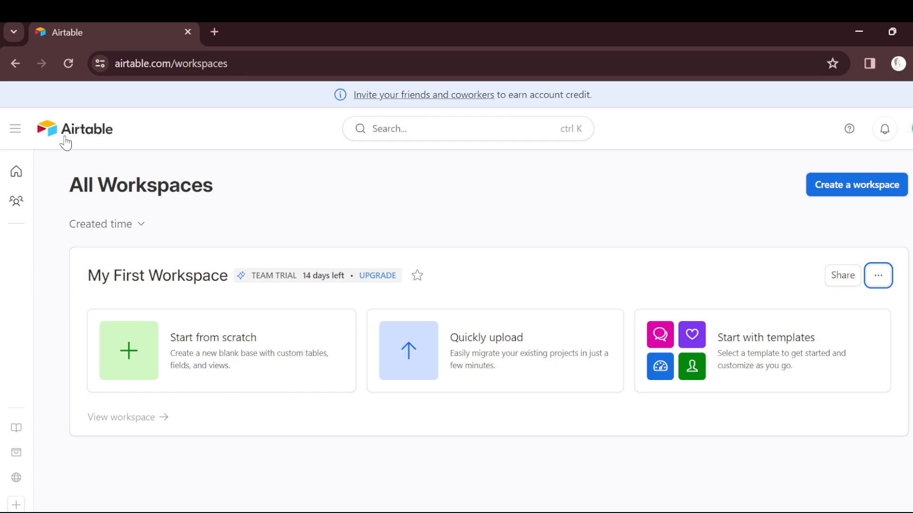
Start a new blank base from scratch in My First Workspace and dismiss the team trial welcome.
left_click(15, 128)
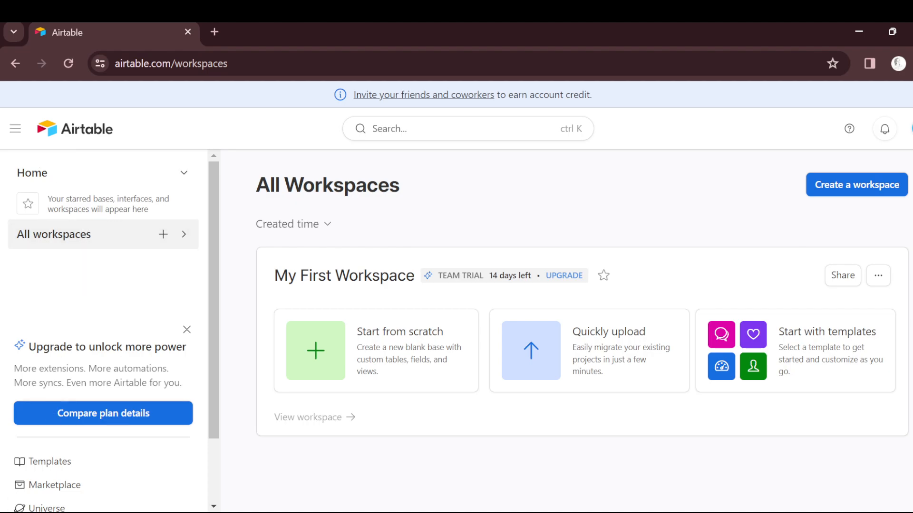
mouse_move(5, 136)
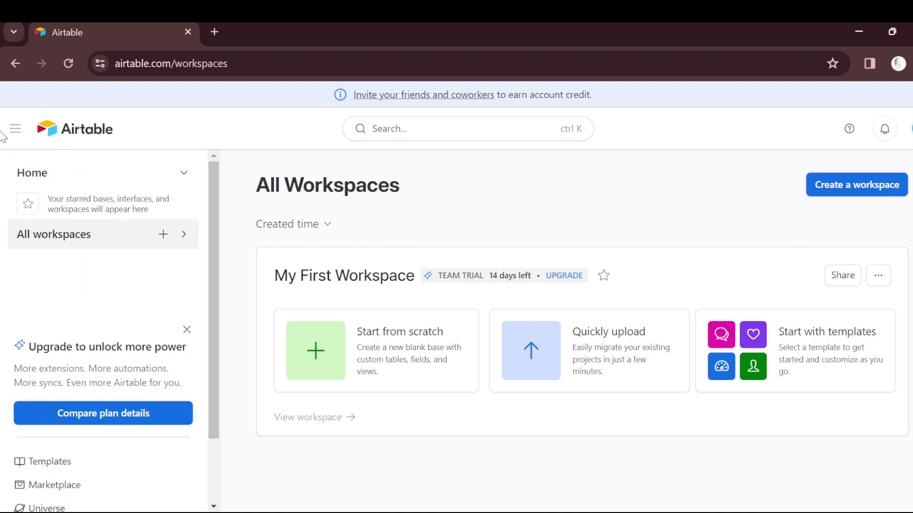
left_click(16, 129)
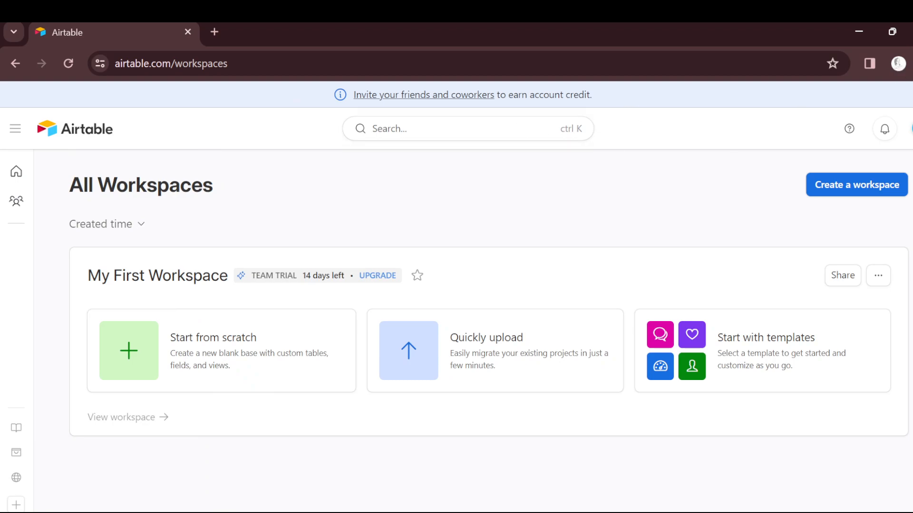
mouse_move(150, 326)
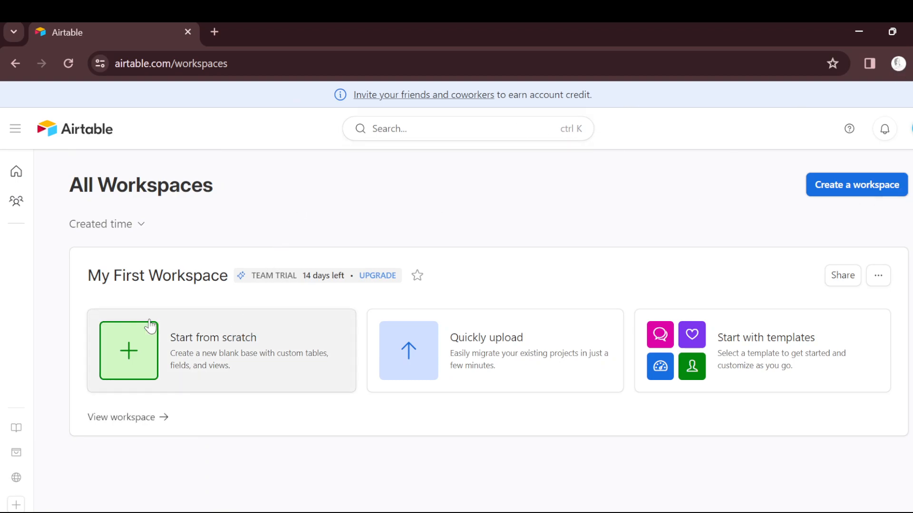
mouse_move(174, 343)
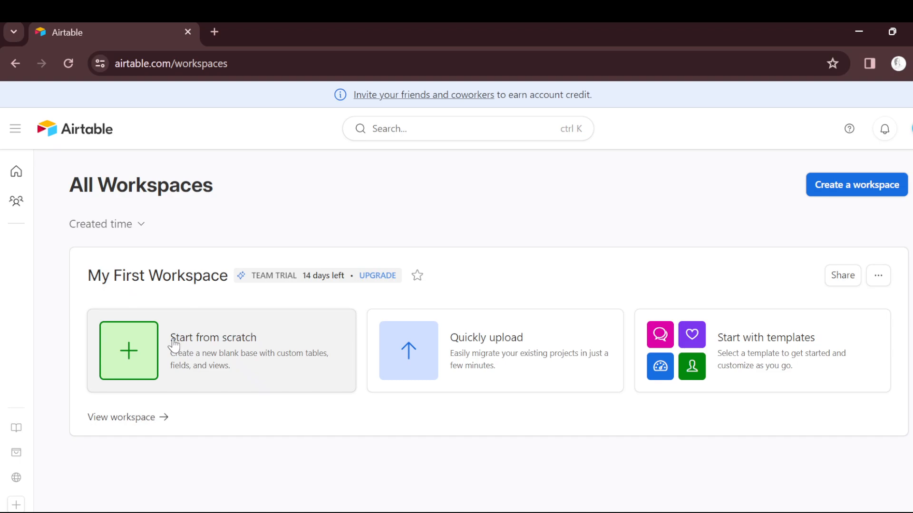
mouse_move(154, 365)
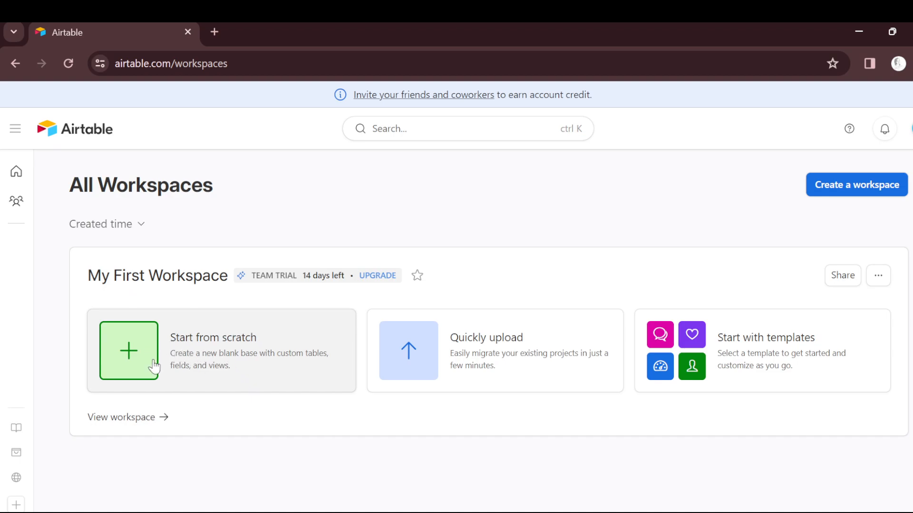
mouse_move(352, 371)
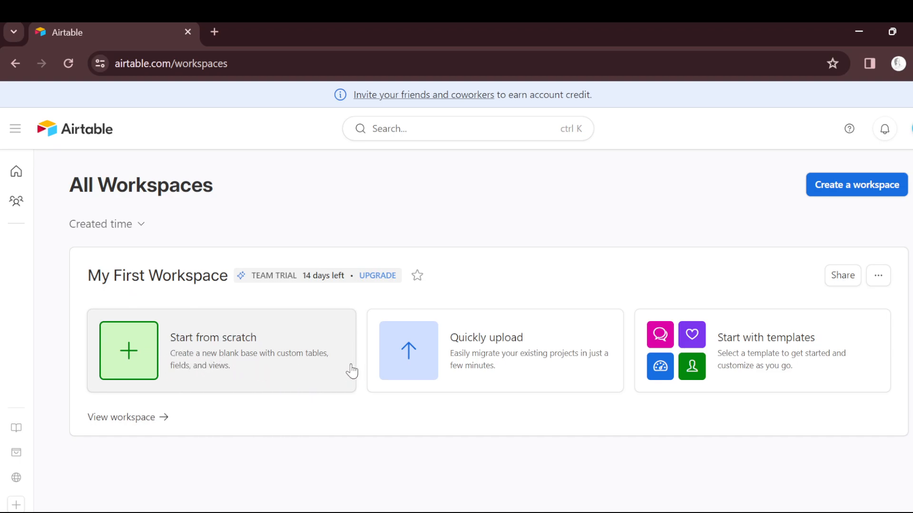
mouse_move(147, 355)
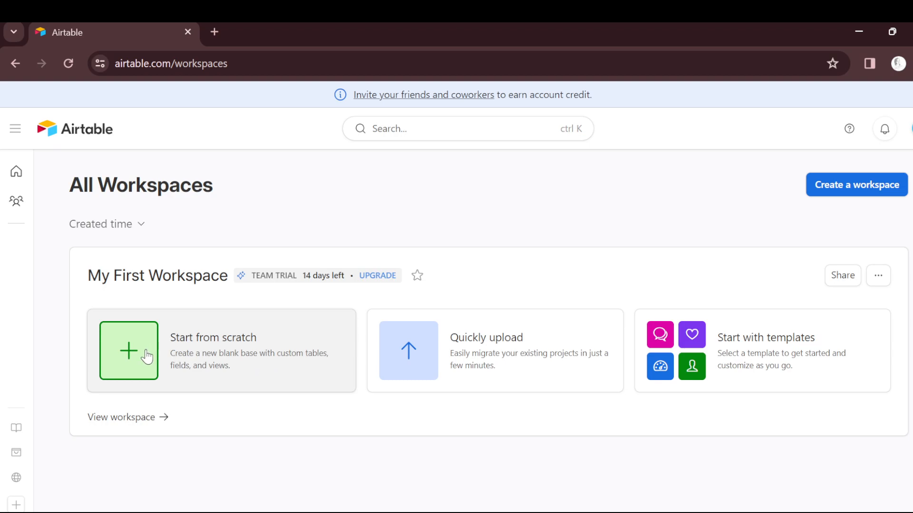
left_click(128, 351)
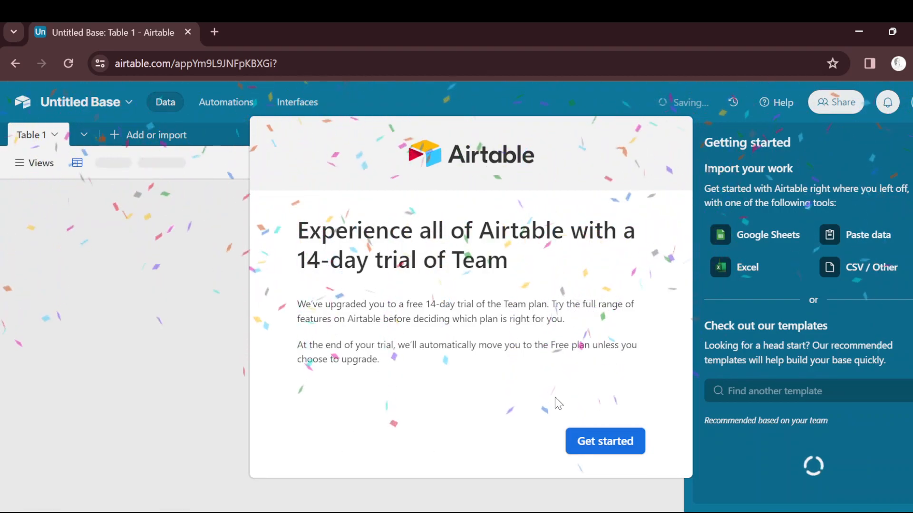
left_click(605, 441)
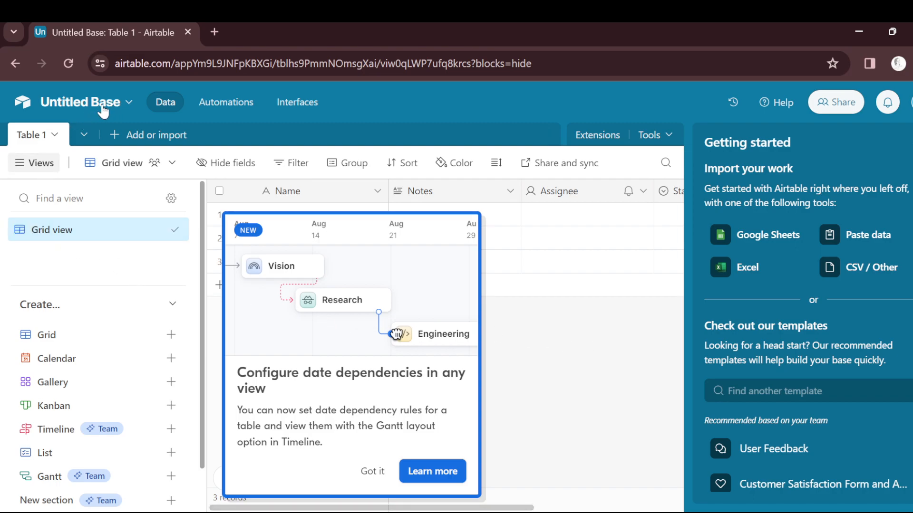
mouse_move(95, 100)
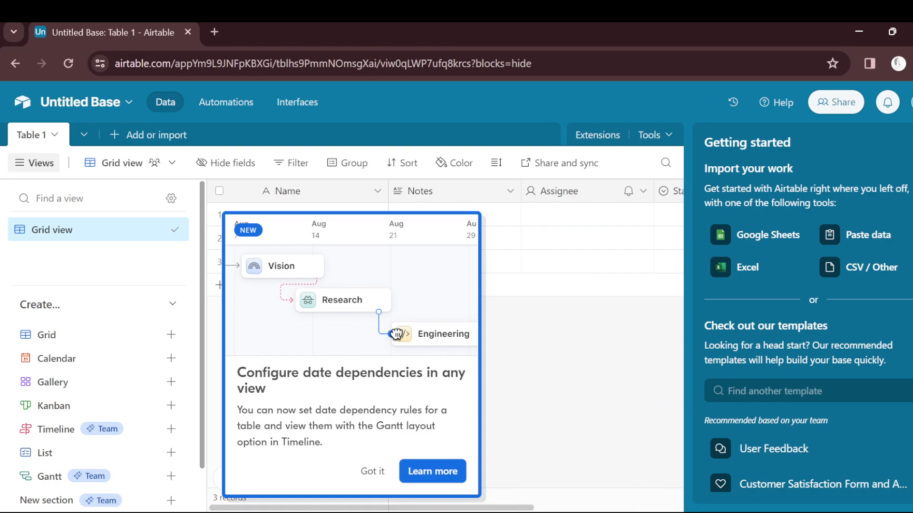
Rename the base from 'Untitled Base' to 'BUDGET' in its name and appearance settings.
left_click(82, 102)
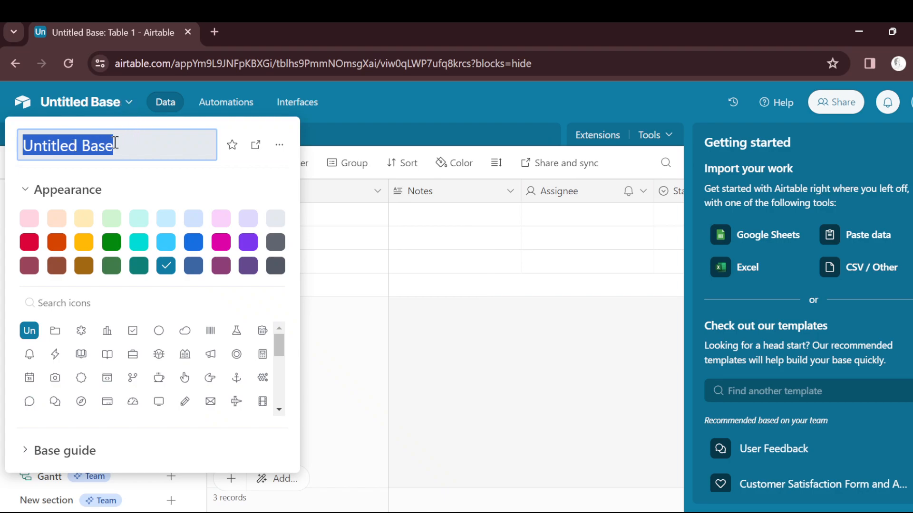
mouse_move(157, 153)
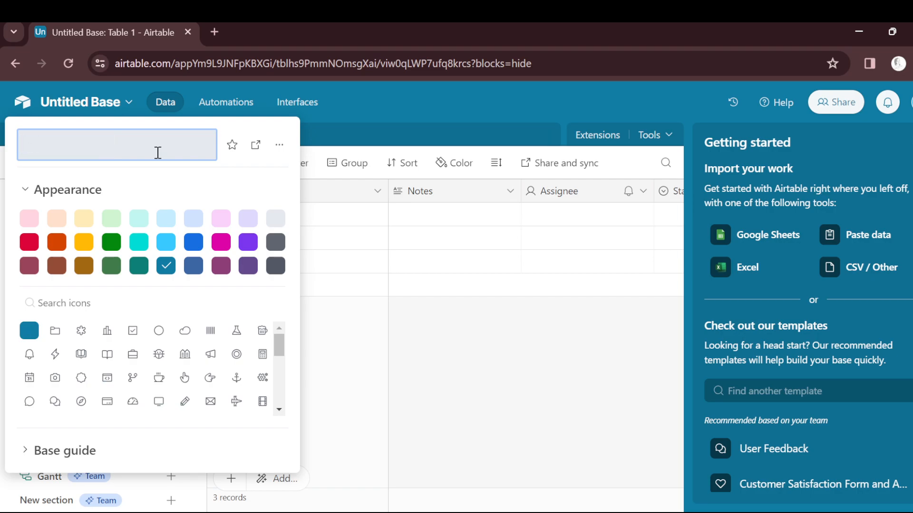
type("BU")
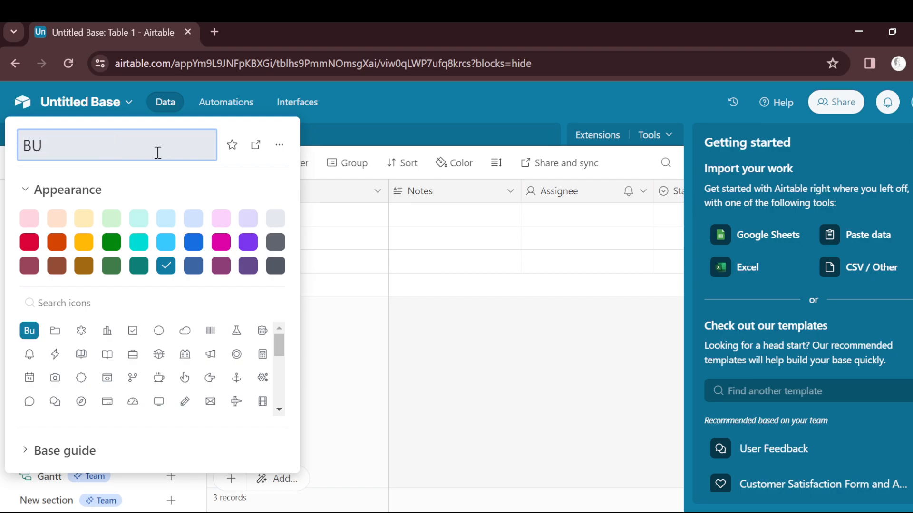
type("D")
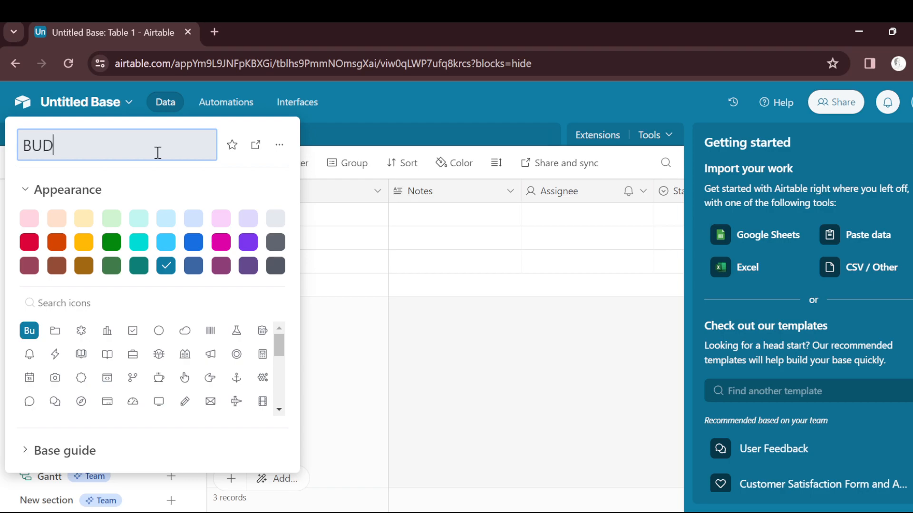
type("GET")
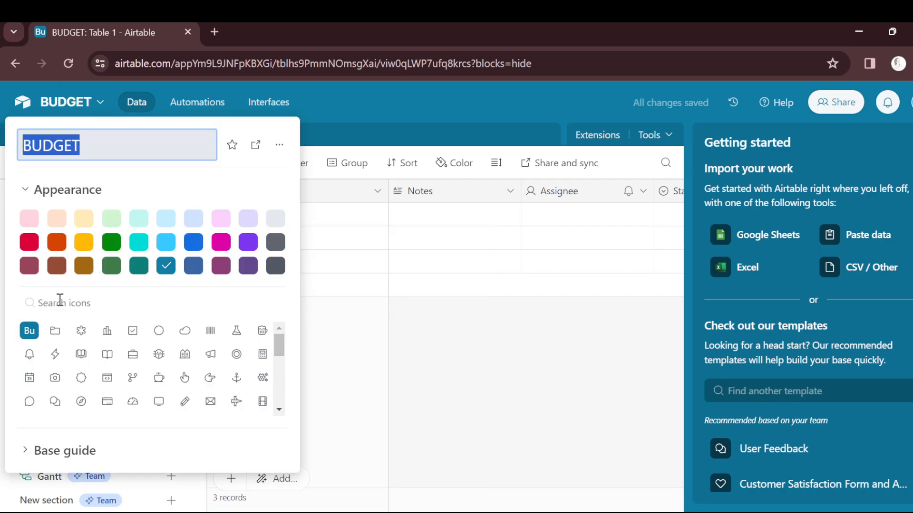
scroll("down", 3)
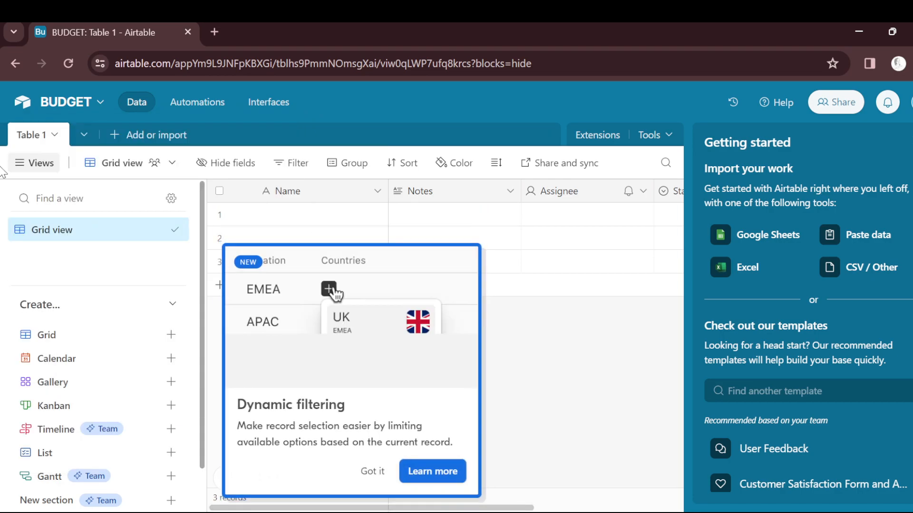
left_click(372, 471)
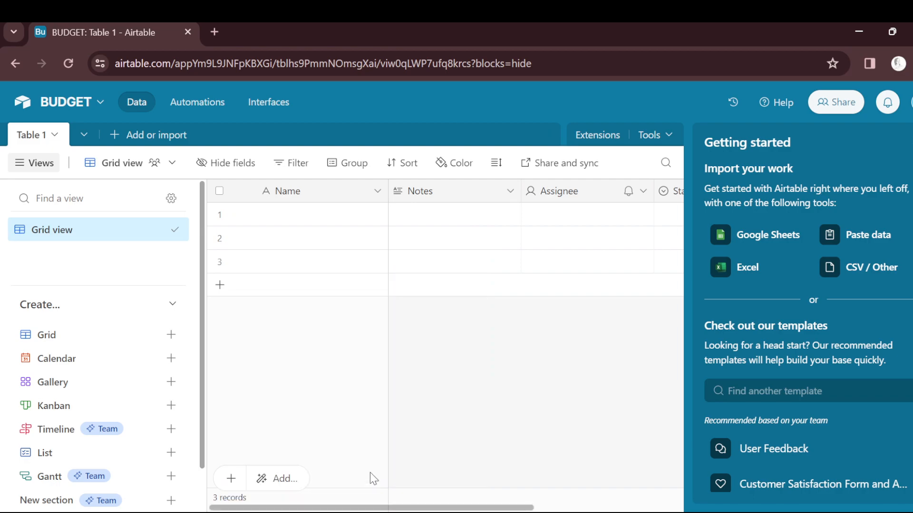
mouse_move(85, 232)
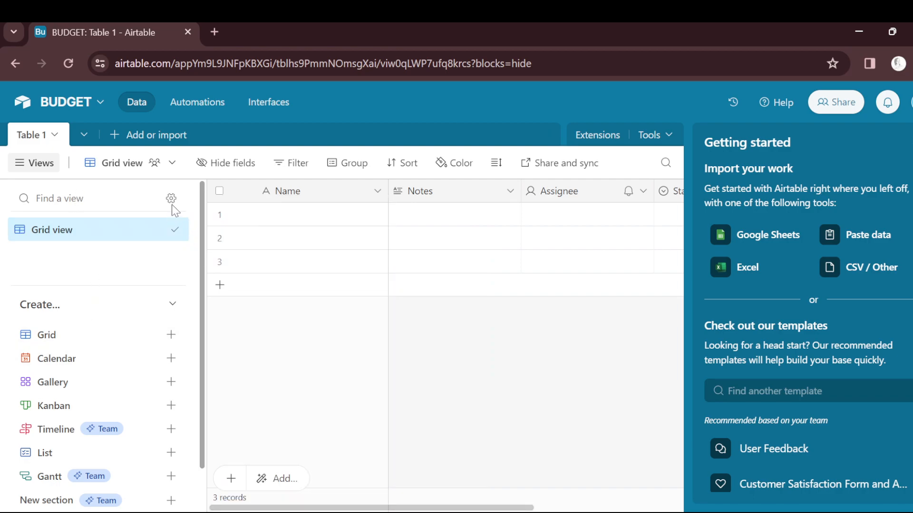
mouse_move(90, 344)
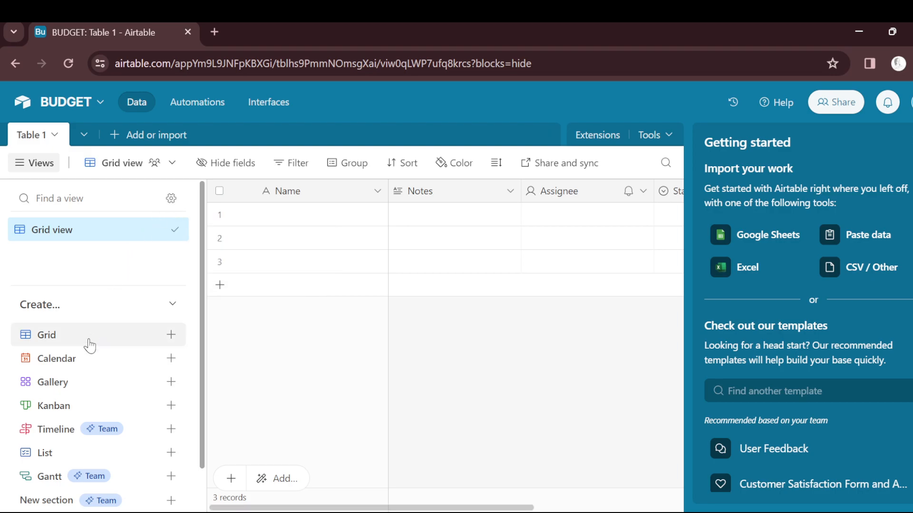
mouse_move(88, 343)
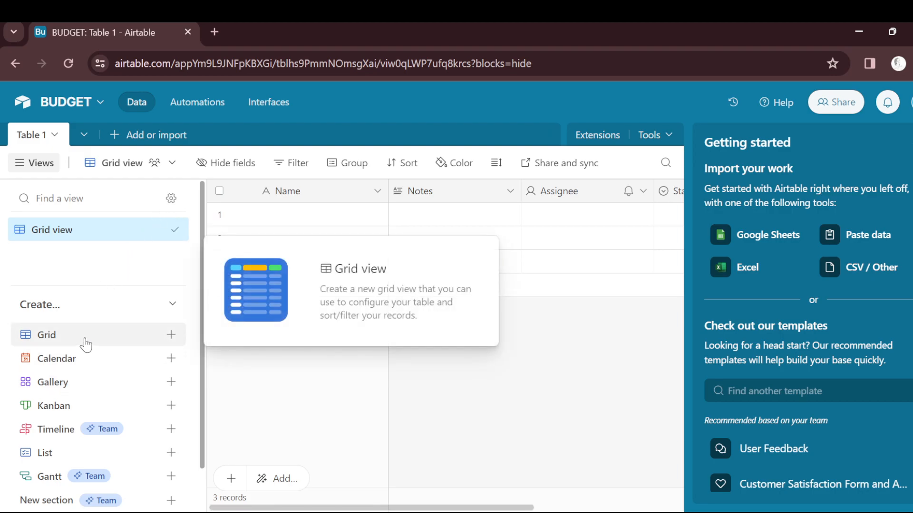
mouse_move(99, 364)
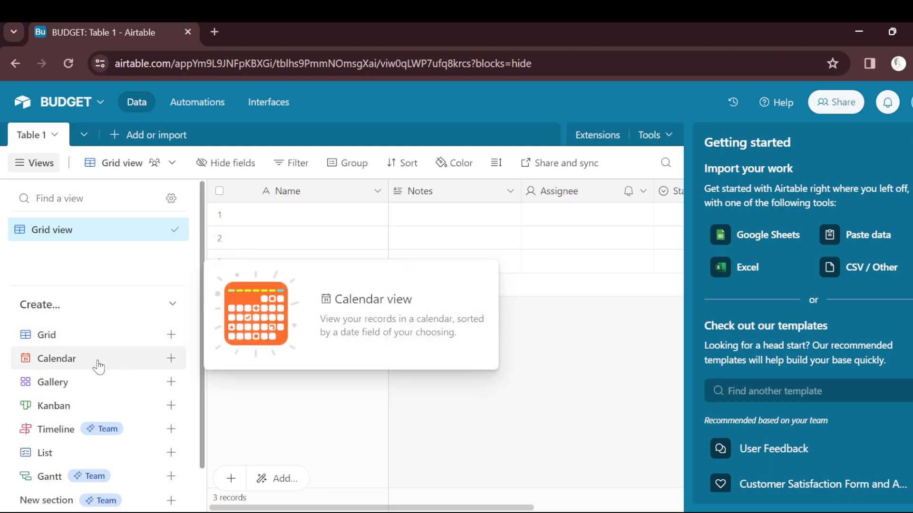
mouse_move(98, 411)
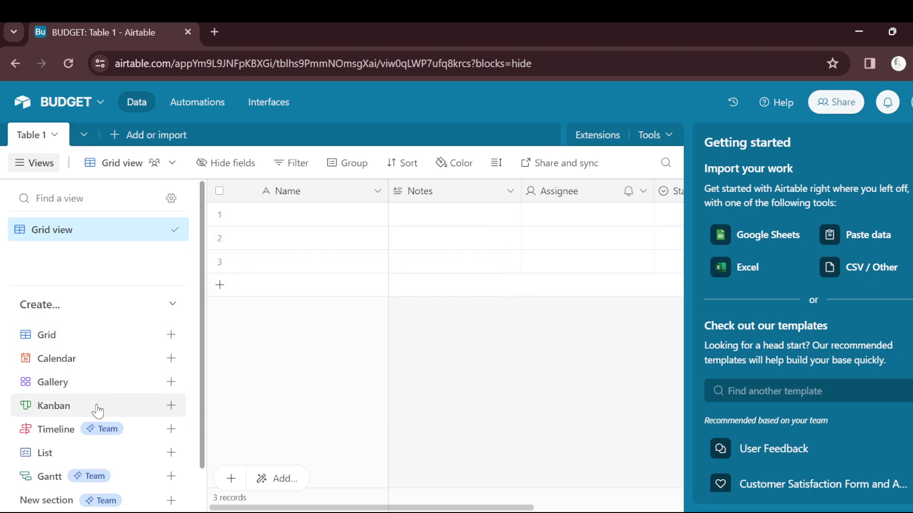
mouse_move(44, 453)
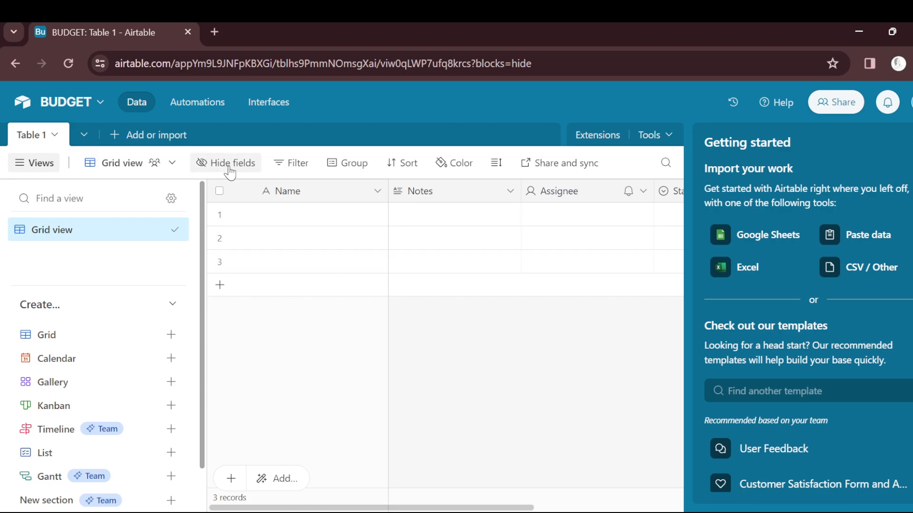
Dismiss the Getting started panel so the 'Ready to build your base?' checklist shows.
left_click(226, 163)
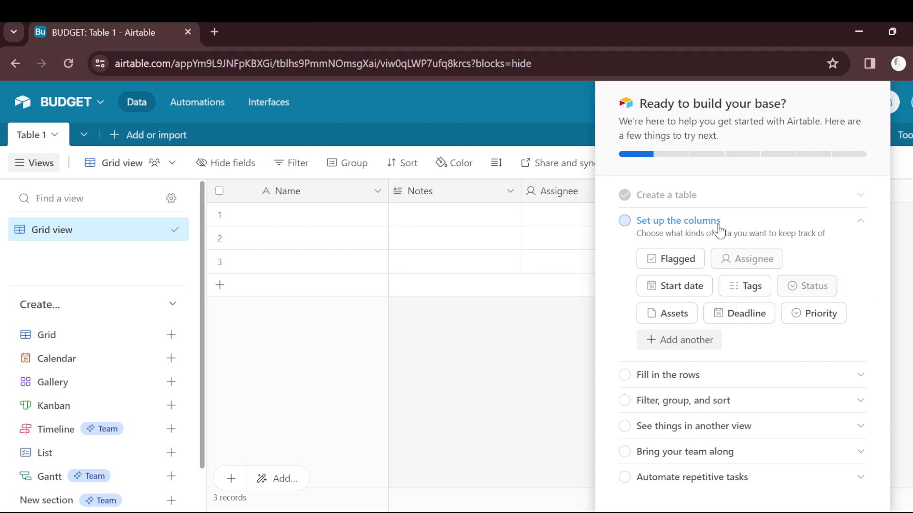
mouse_move(741, 121)
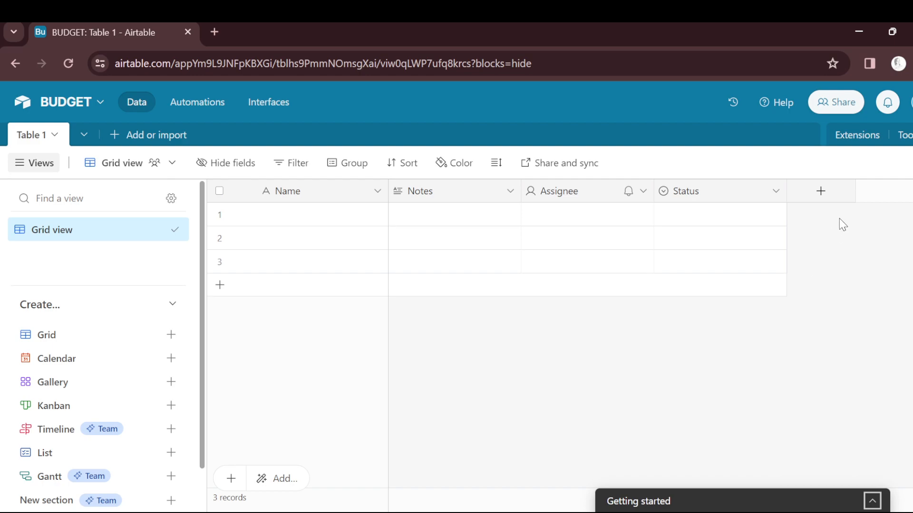
mouse_move(821, 191)
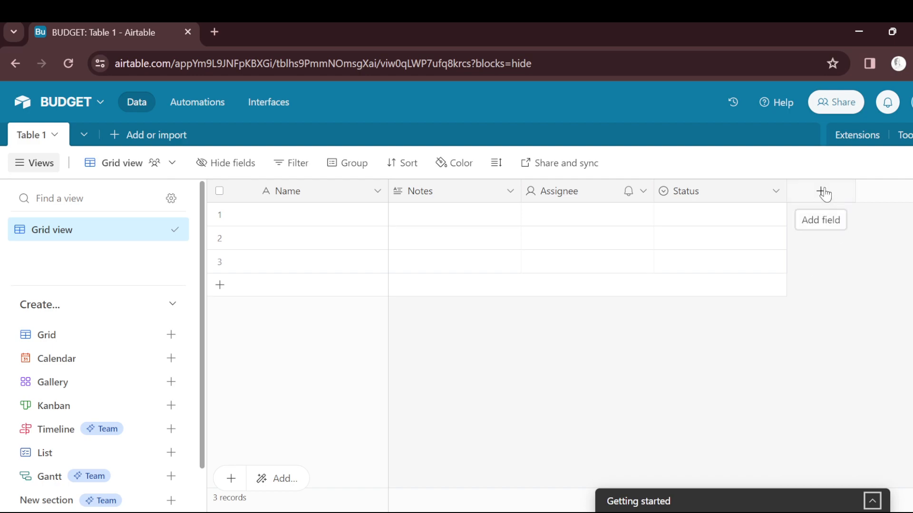
left_click(824, 192)
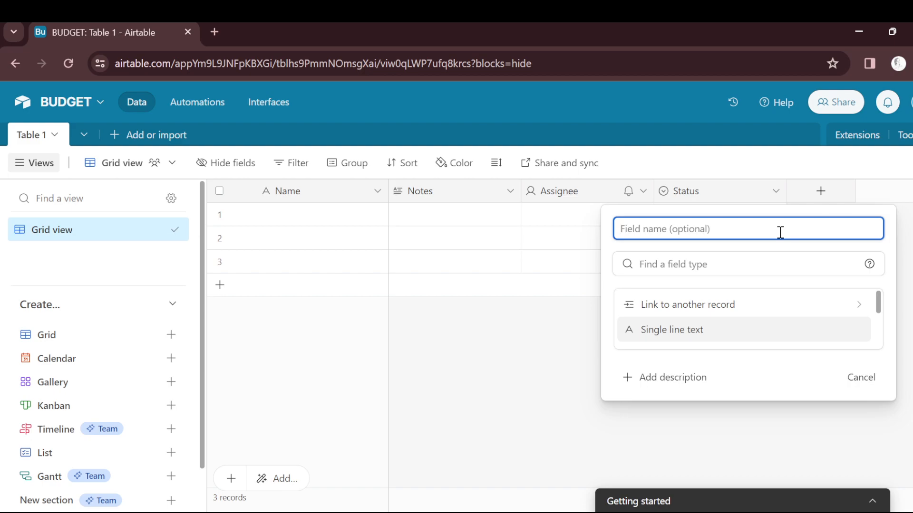
type("FRIEN")
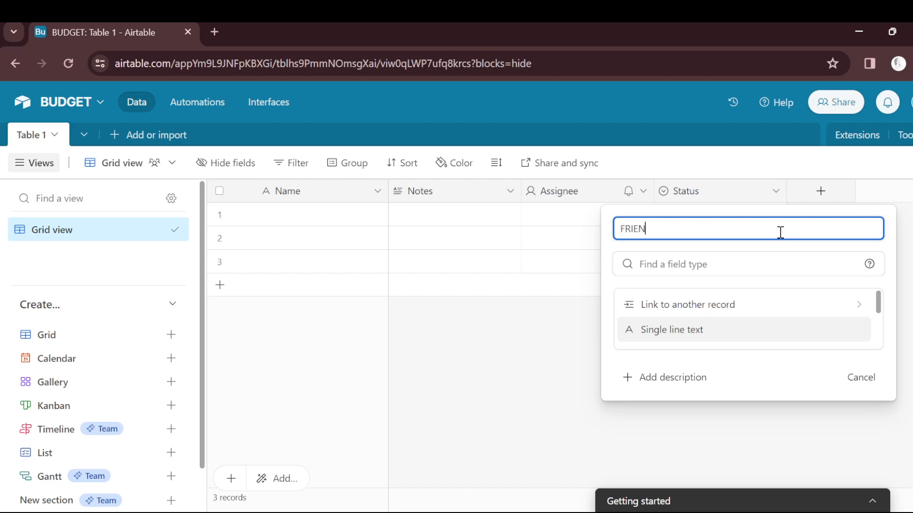
type("DS")
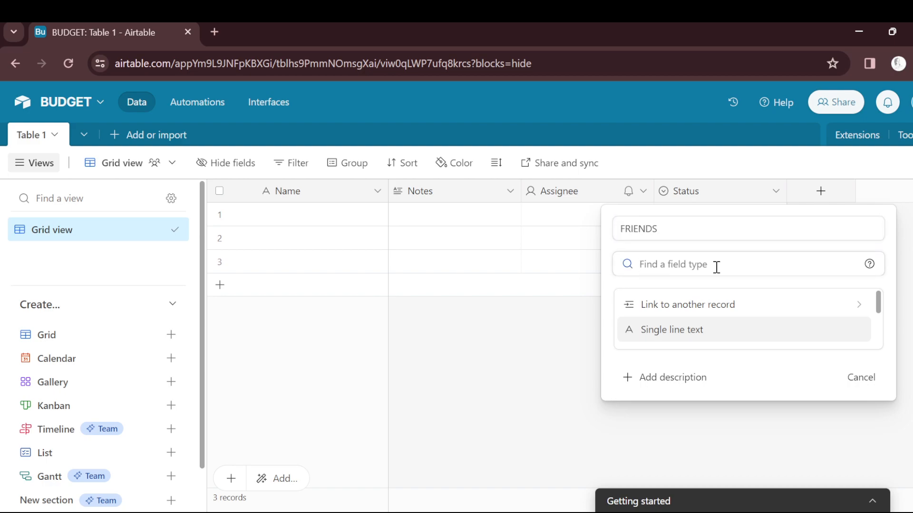
mouse_move(754, 320)
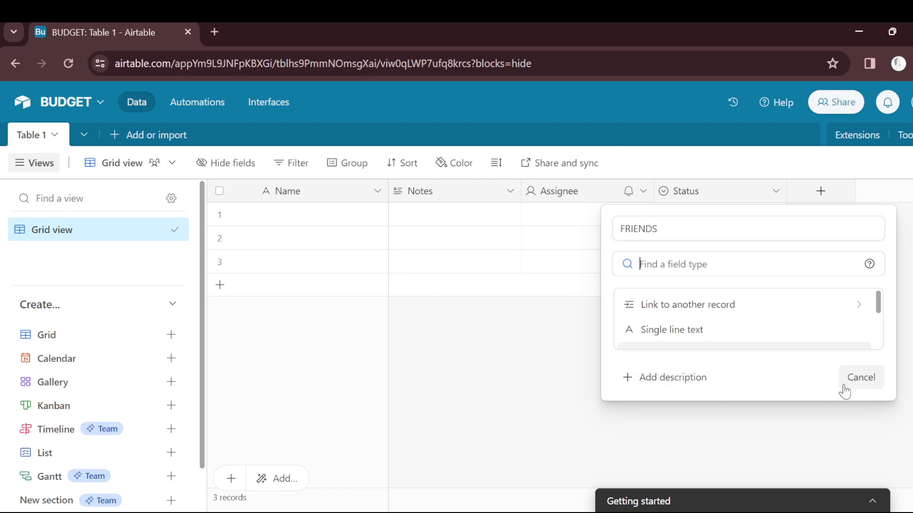
left_click(860, 377)
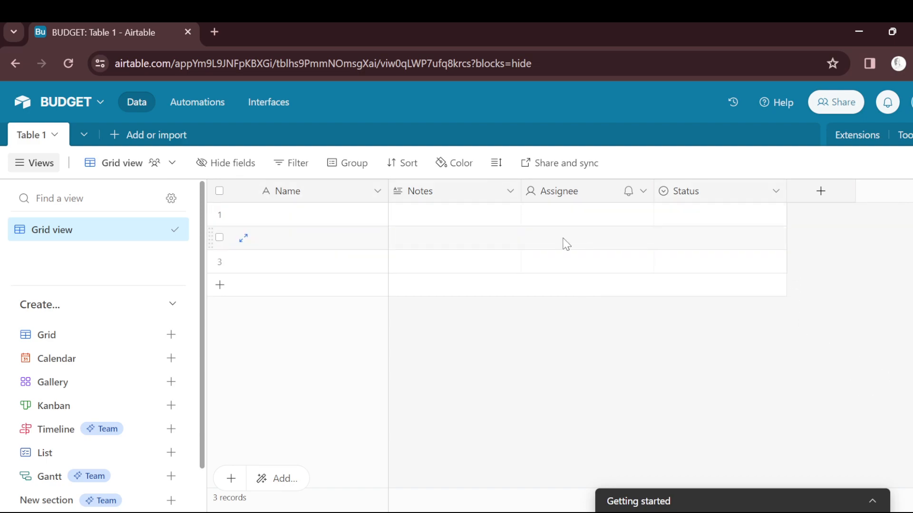
mouse_move(515, 256)
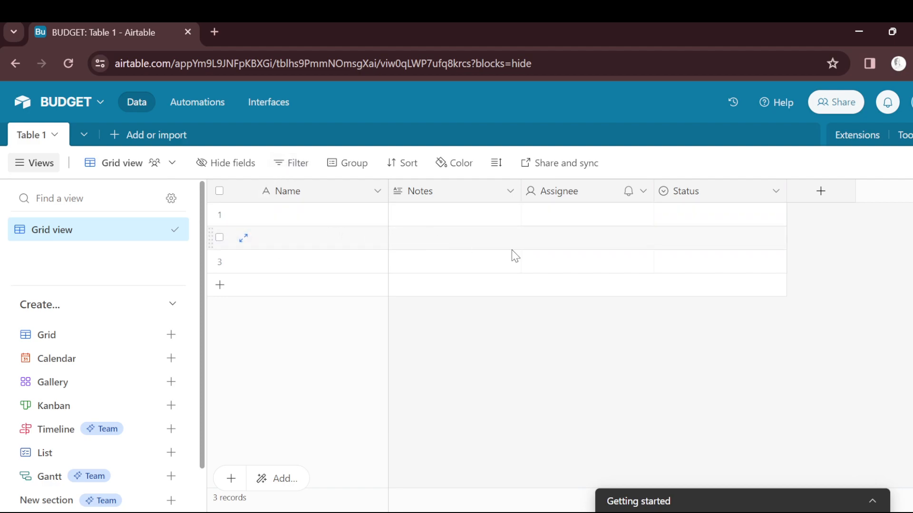
Browse the Group and Sort menus, Automations and Interfaces, then return to Table 1's data.
left_click(354, 162)
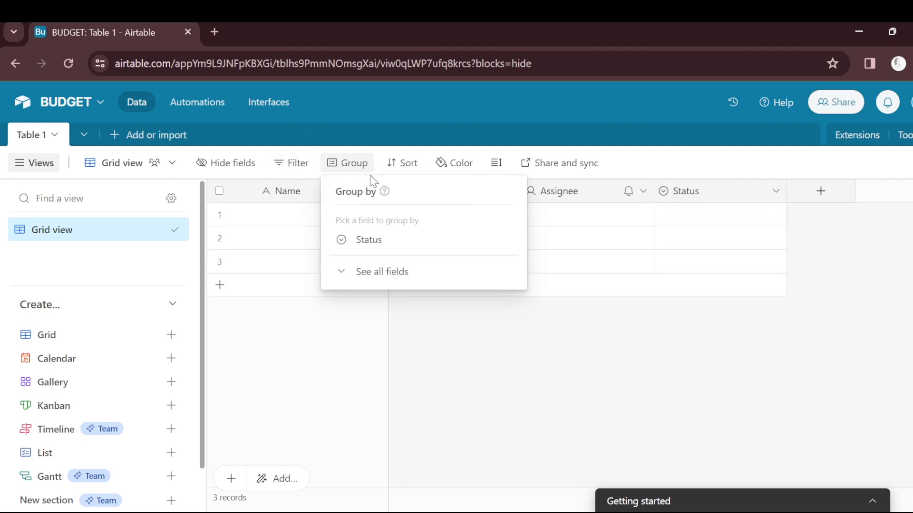
left_click(408, 163)
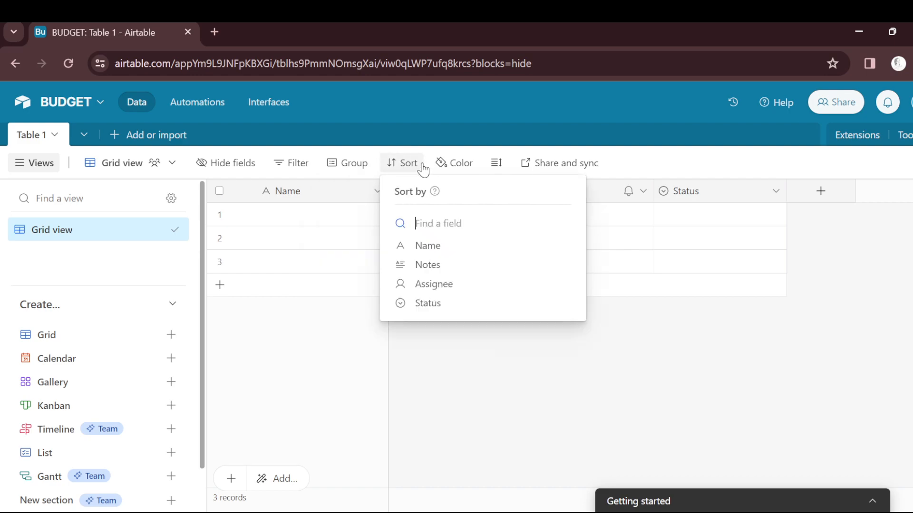
left_click(558, 163)
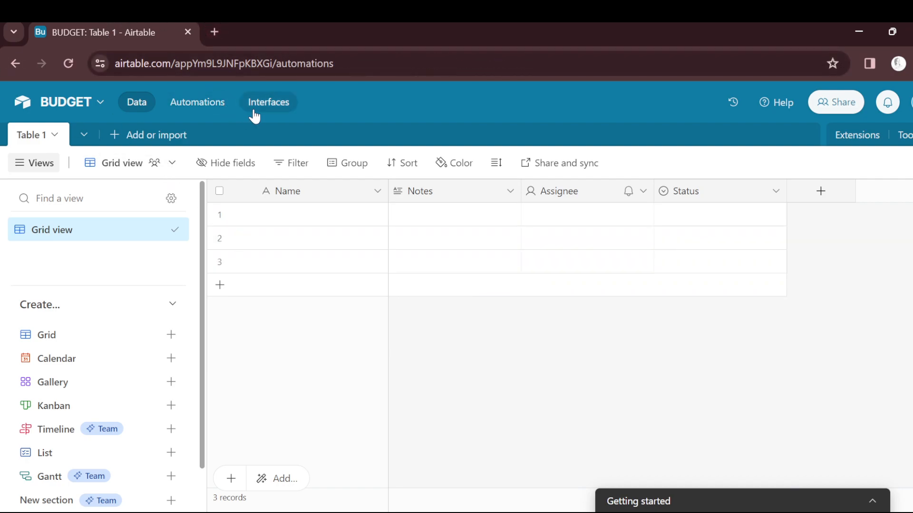
left_click(136, 102)
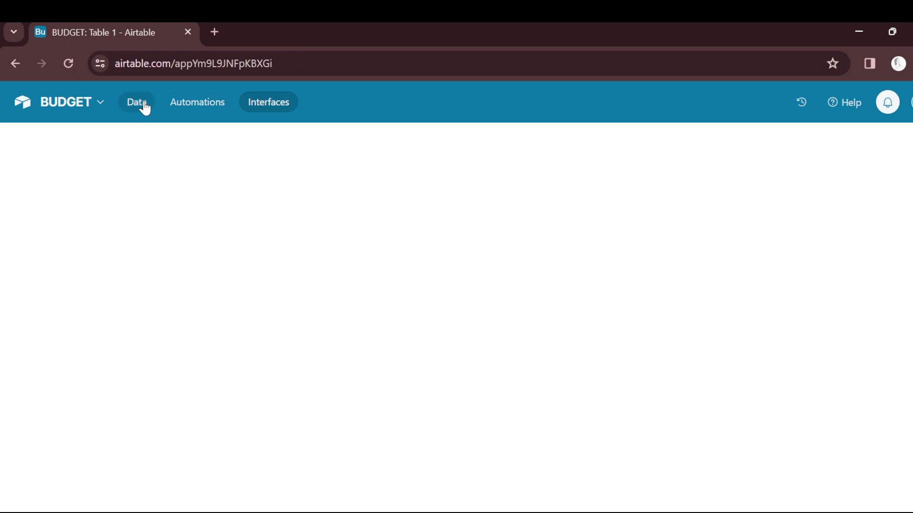
left_click(136, 101)
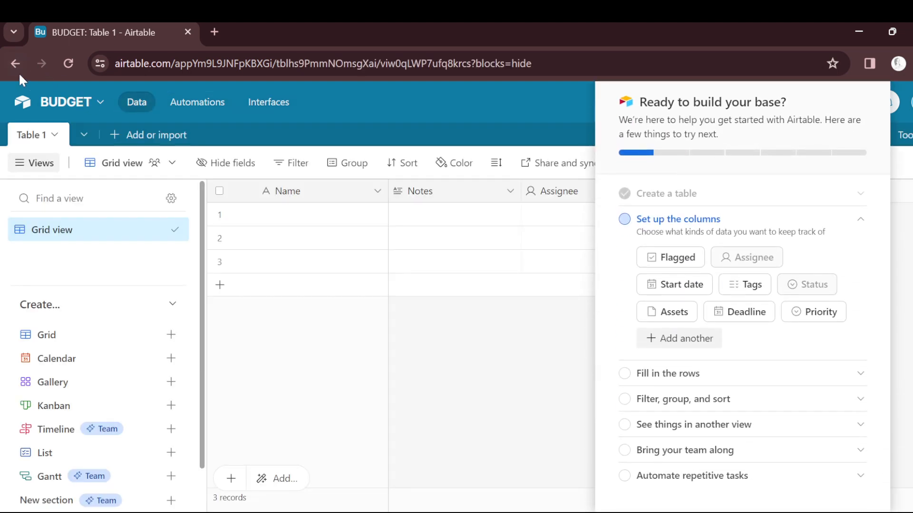